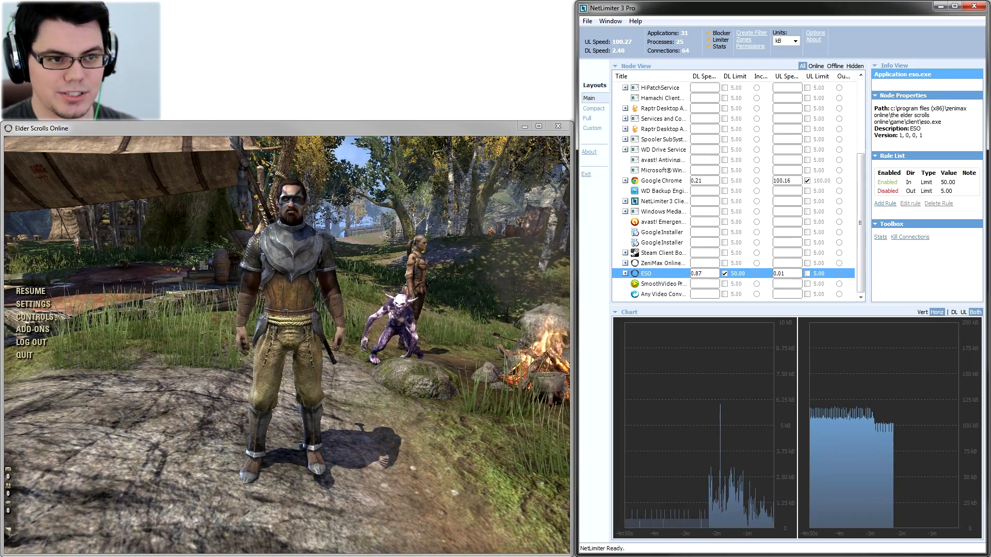
# Step: Select the Google Chrome row and uncheck its 100 KB upload limit
pyautogui.click(662, 180)
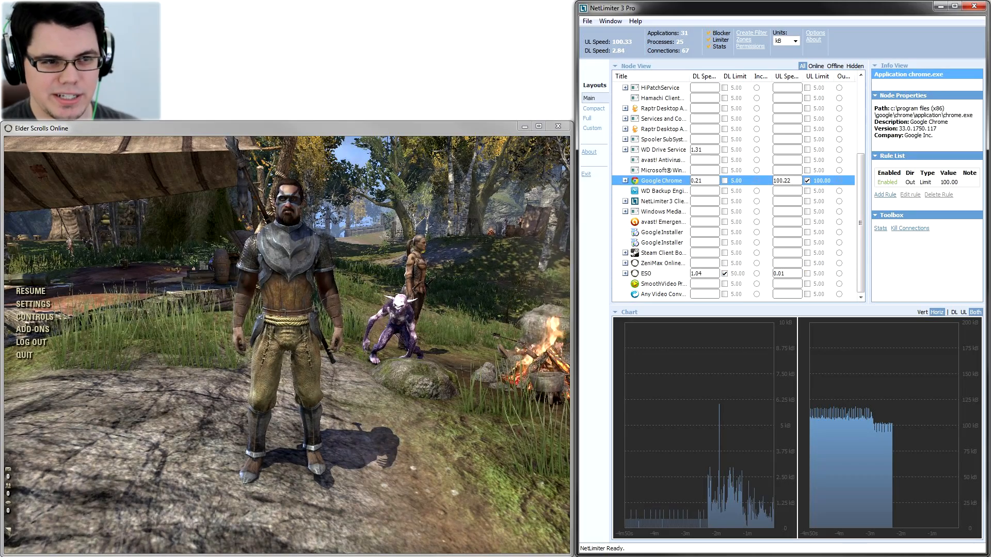
pyautogui.click(625, 180)
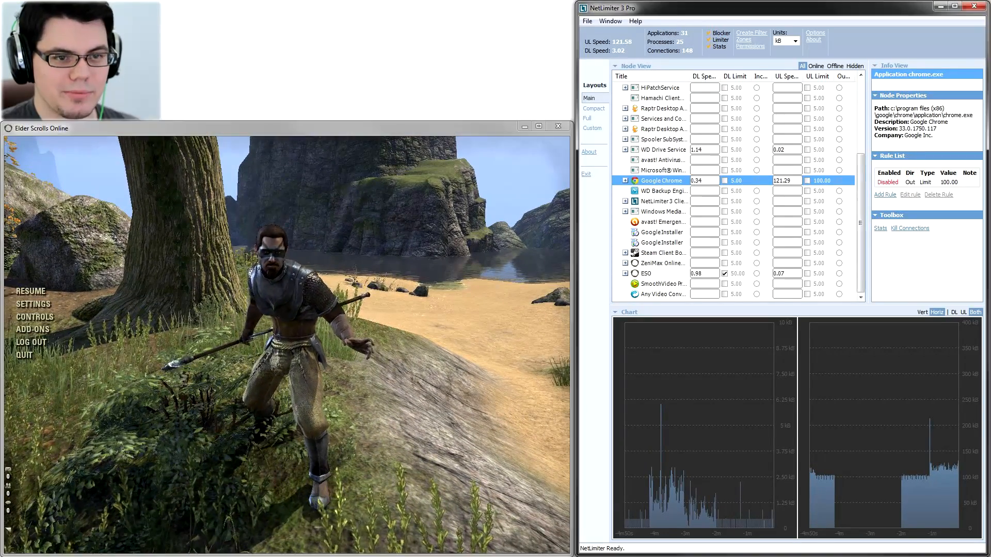
# Step: Re-check the UL Limit box to restore Chrome's 100 KB upload cap
pyautogui.click(807, 181)
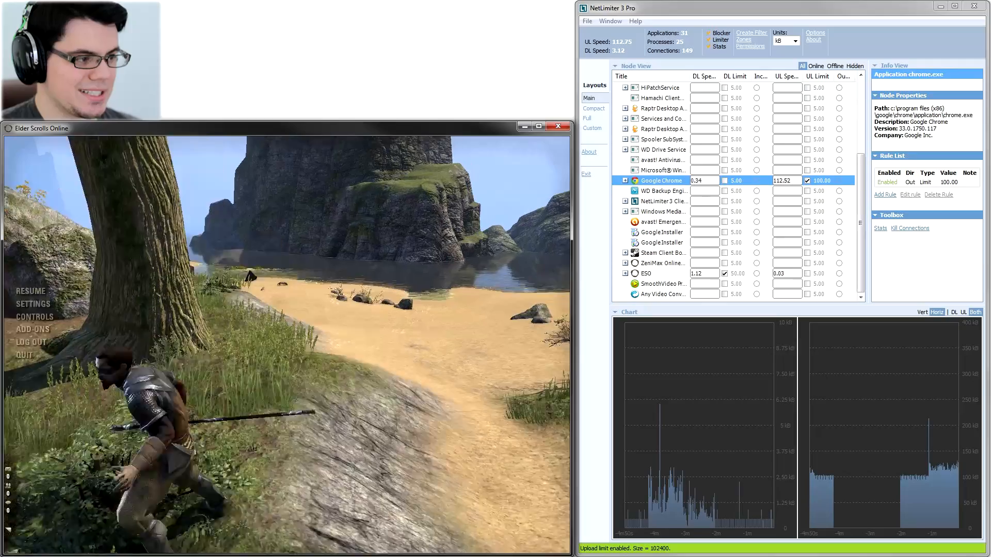